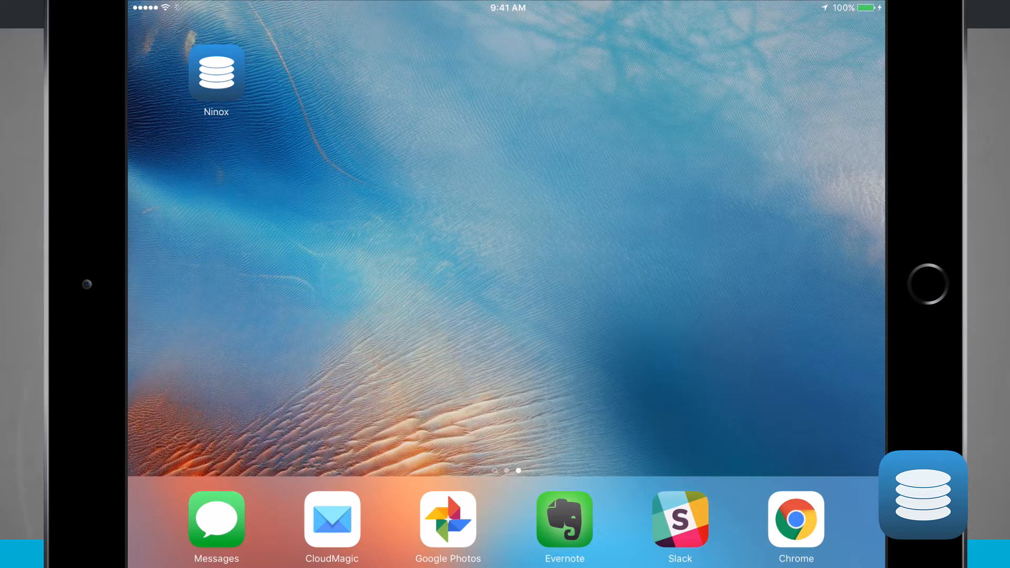
- Launch Ninox Database from the iPad home screen to show the database list
{"action": "left_click", "coordinate": [216, 71]}
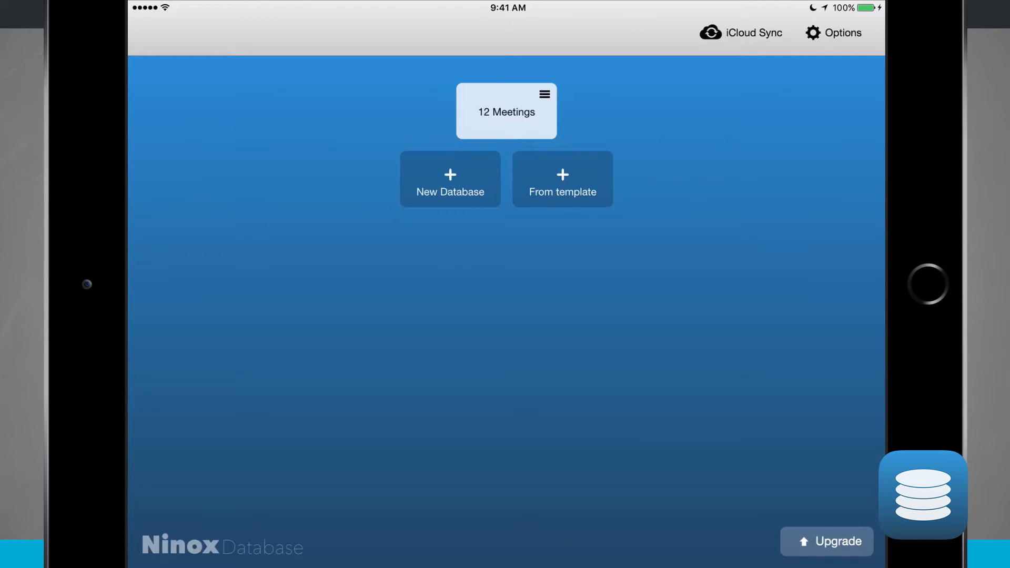
{"action": "left_click", "coordinate": [451, 179]}
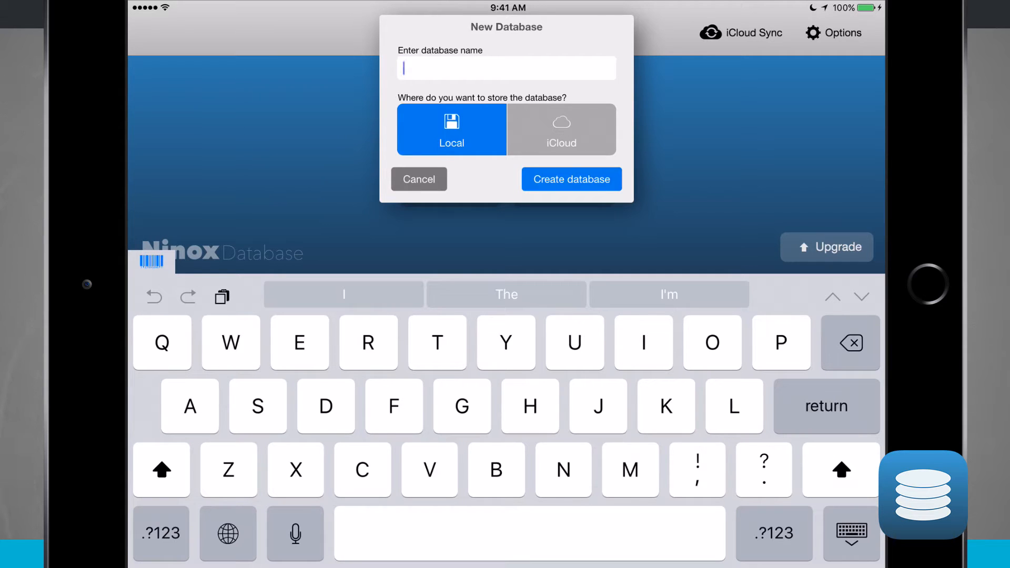
{"action": "left_click", "coordinate": [419, 179]}
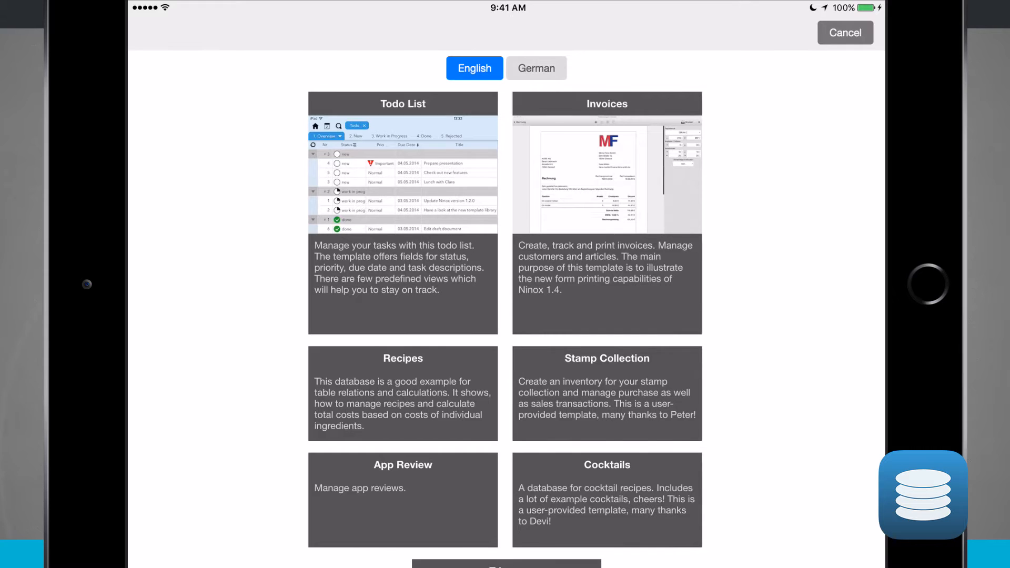
- Scroll through the template gallery, then cancel importing the Todo template
{"action": "scroll", "scroll_direction": "down", "scroll_amount": 3}
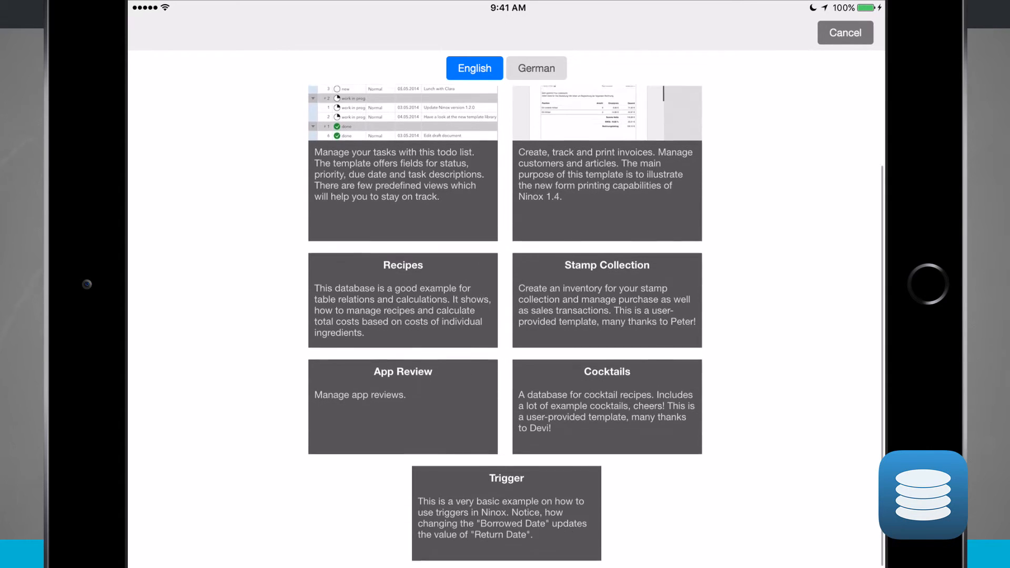
{"action": "scroll", "scroll_direction": "down", "scroll_amount": 3}
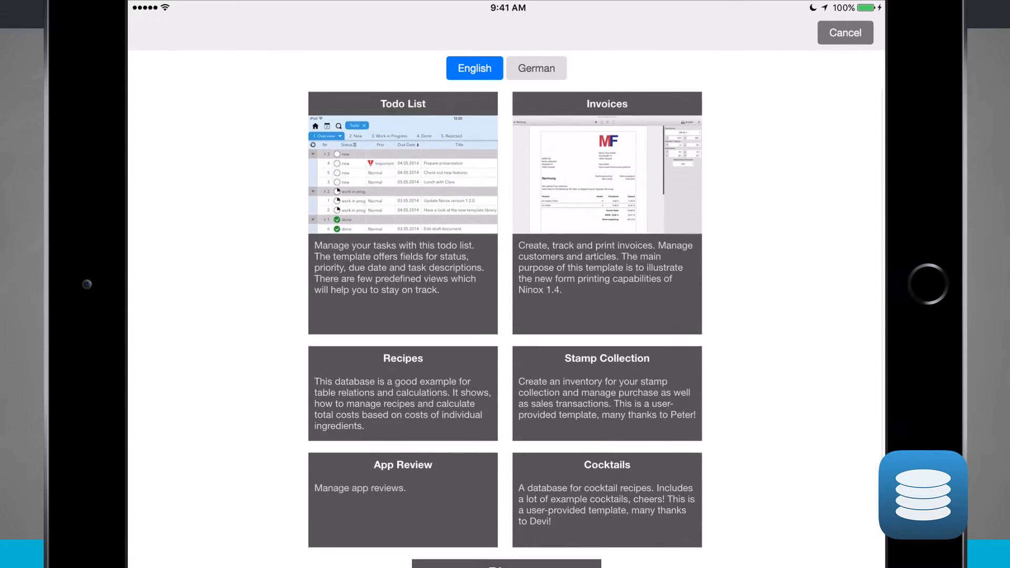
{"action": "scroll", "scroll_direction": "down", "scroll_amount": 3}
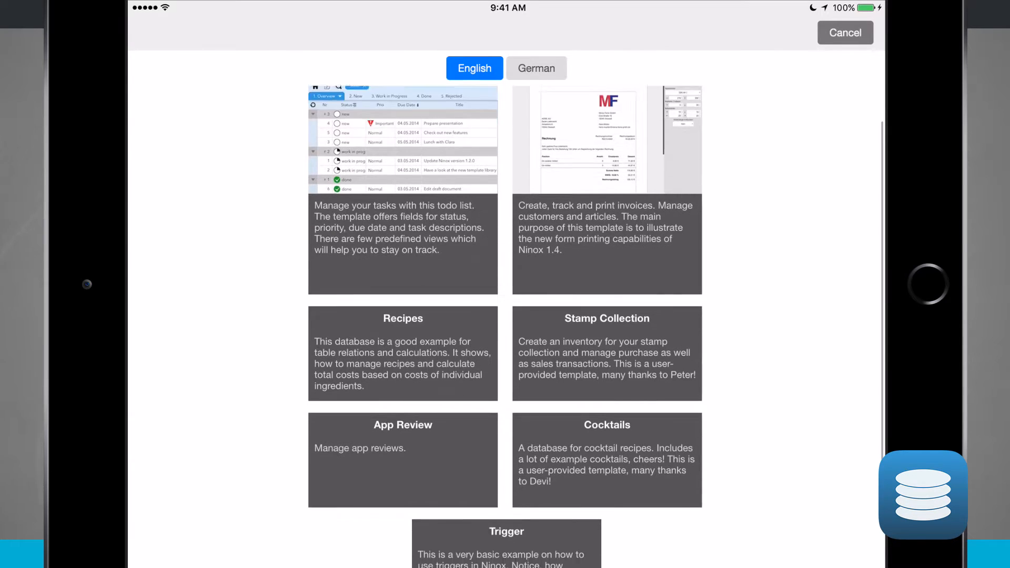
{"action": "scroll", "scroll_direction": "down", "scroll_amount": 3}
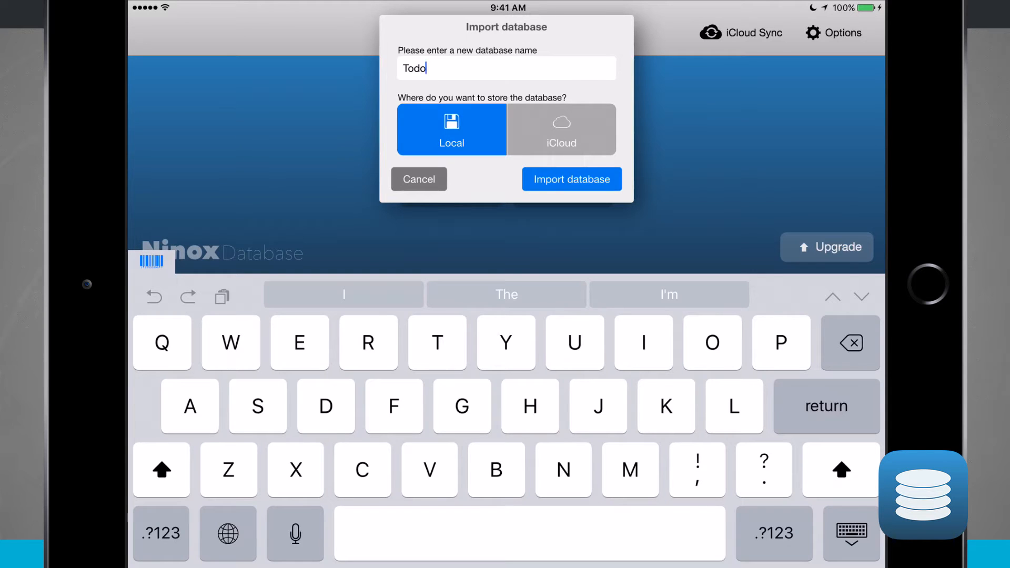
{"action": "left_click", "coordinate": [419, 179]}
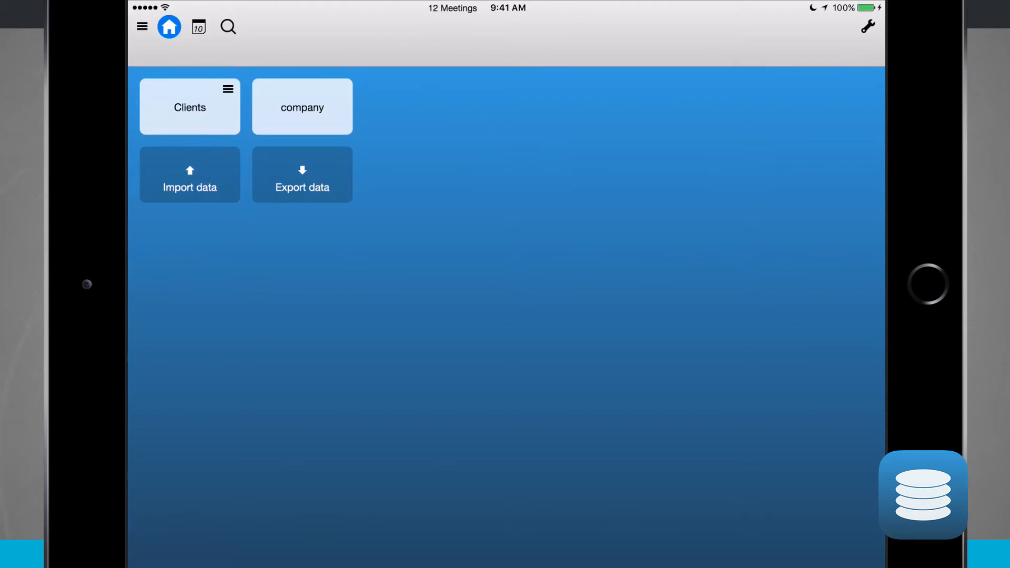
- Open the Clients table, sort it by Company in reverse order, and switch to the 'new clients' view
{"action": "left_click", "coordinate": [189, 108]}
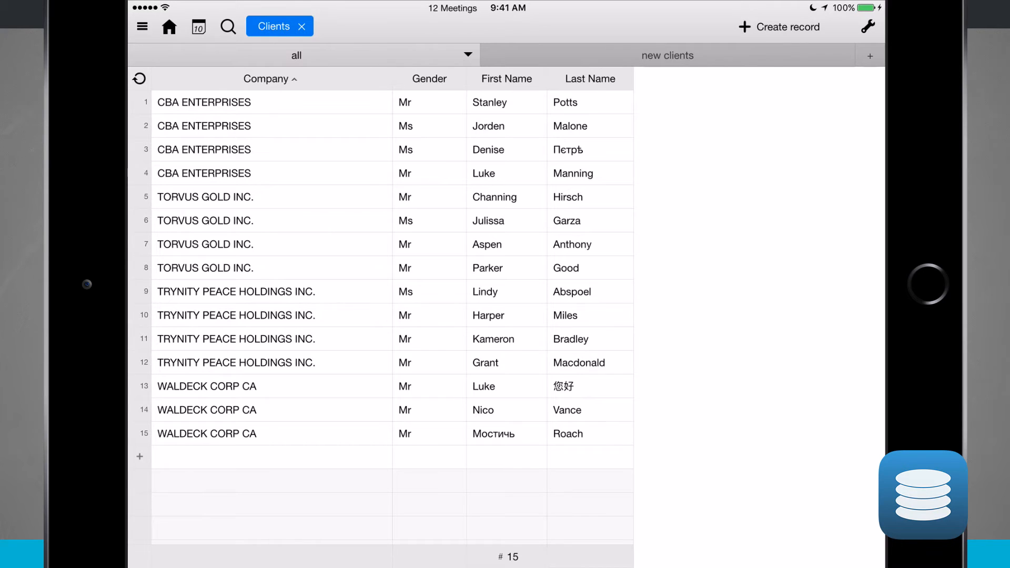
{"action": "left_click", "coordinate": [267, 78]}
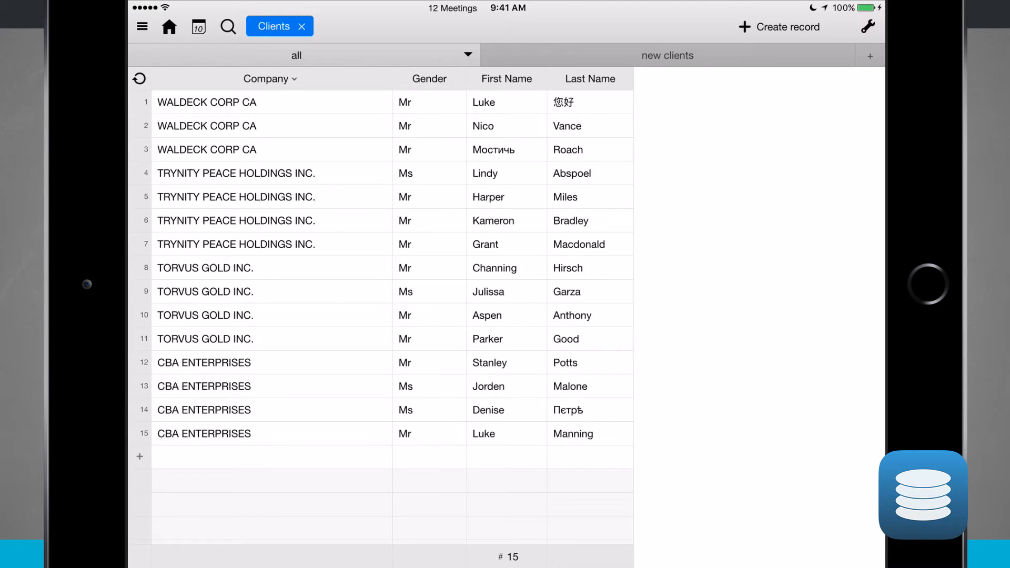
{"action": "left_click", "coordinate": [429, 78]}
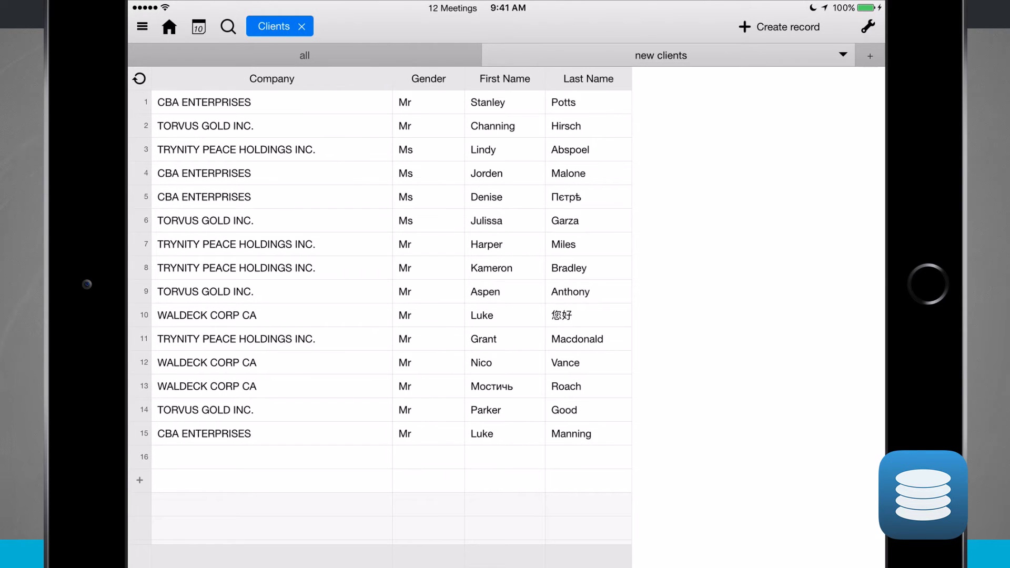
- Open the client records in rows 8, 10, 5 and 7 in detail, then return to the table overview
{"action": "left_click", "coordinate": [868, 30]}
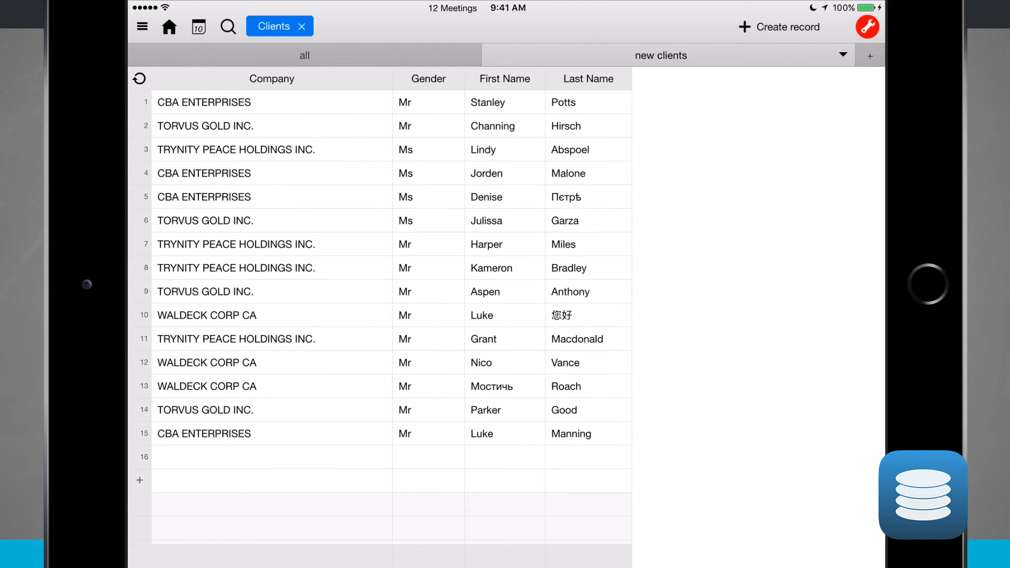
{"action": "left_click", "coordinate": [505, 78]}
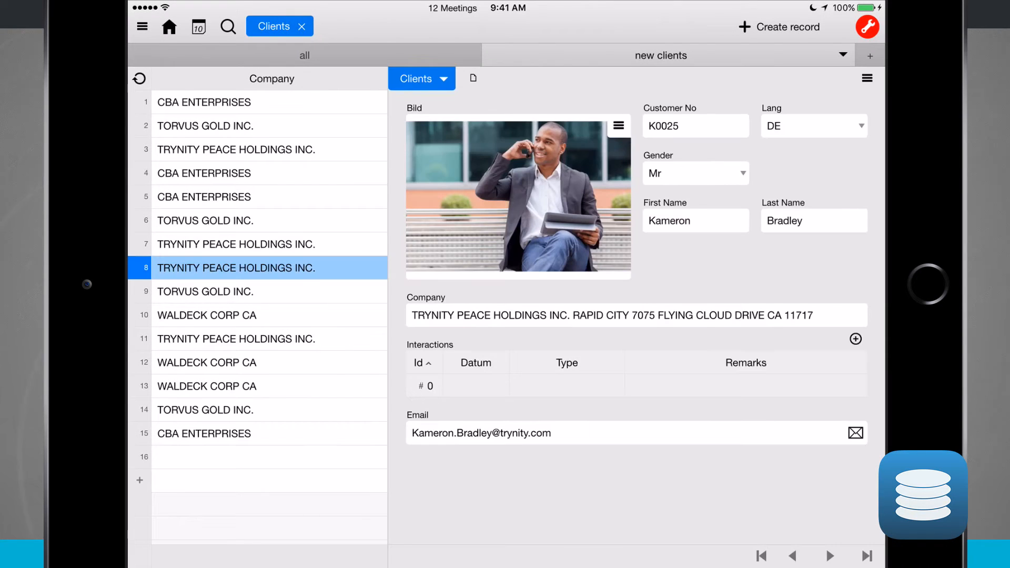
{"action": "left_click", "coordinate": [206, 316]}
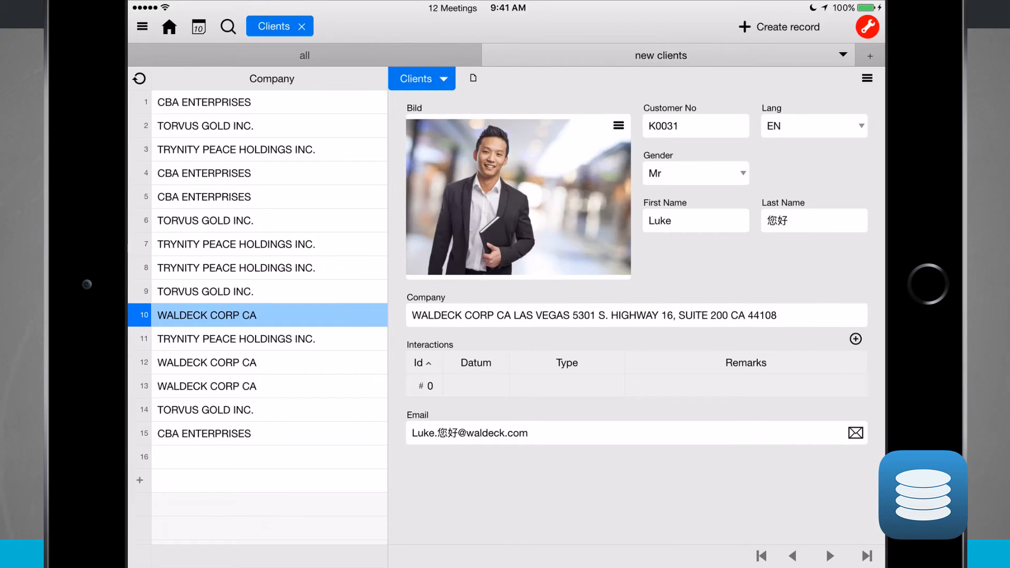
{"action": "left_click", "coordinate": [205, 197]}
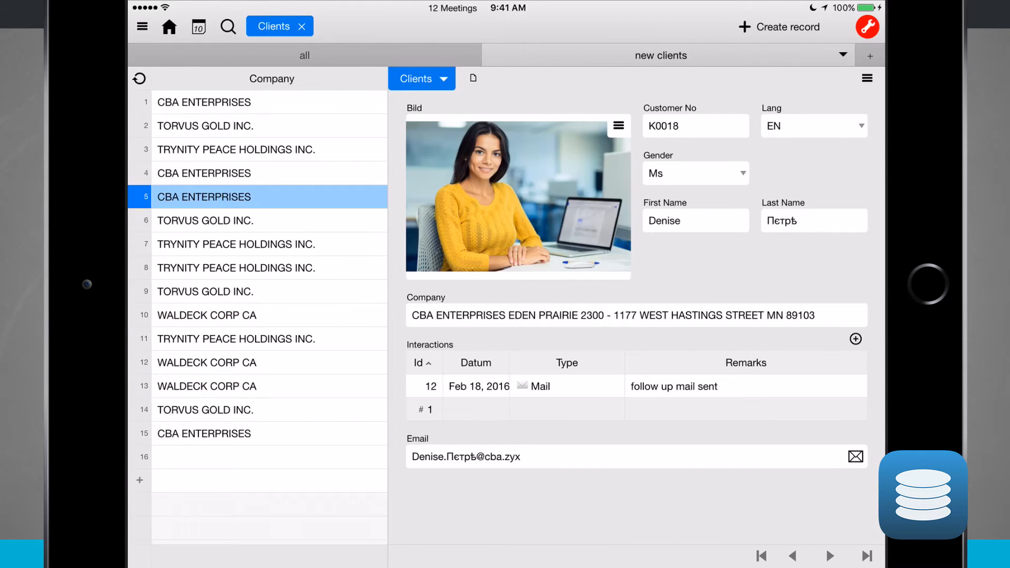
{"action": "left_click", "coordinate": [236, 244]}
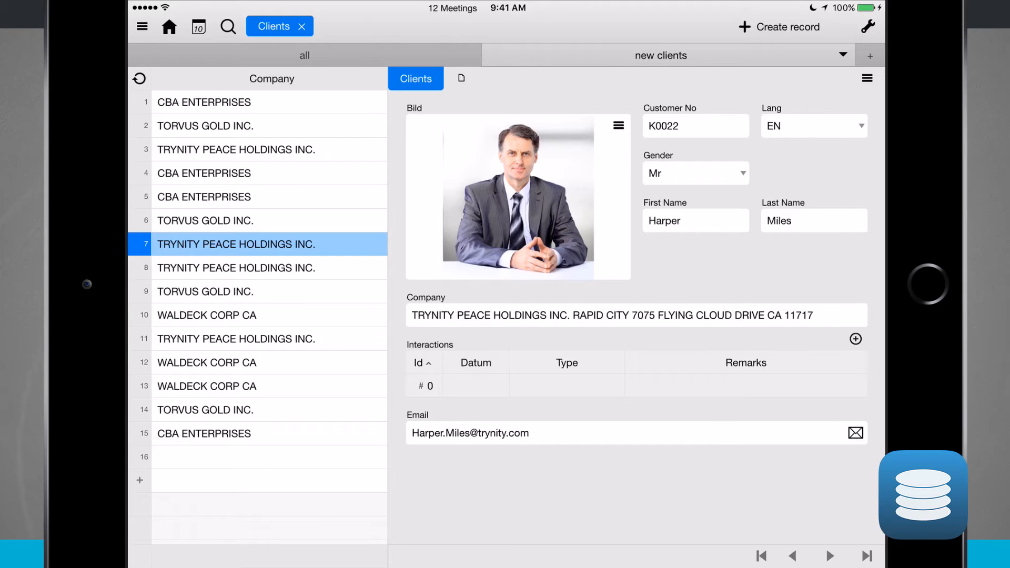
{"action": "left_click", "coordinate": [168, 26]}
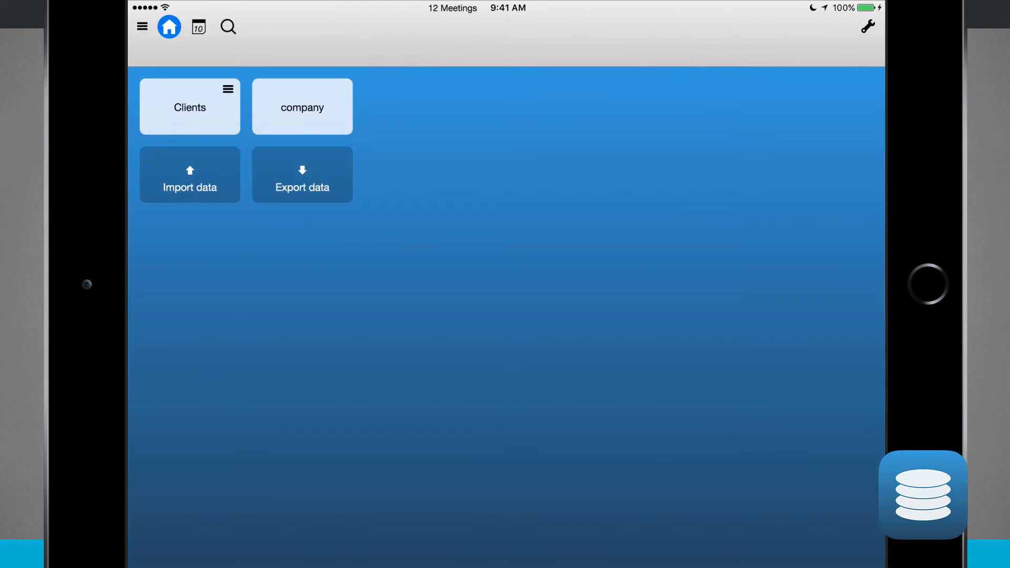
{"action": "left_click", "coordinate": [302, 106]}
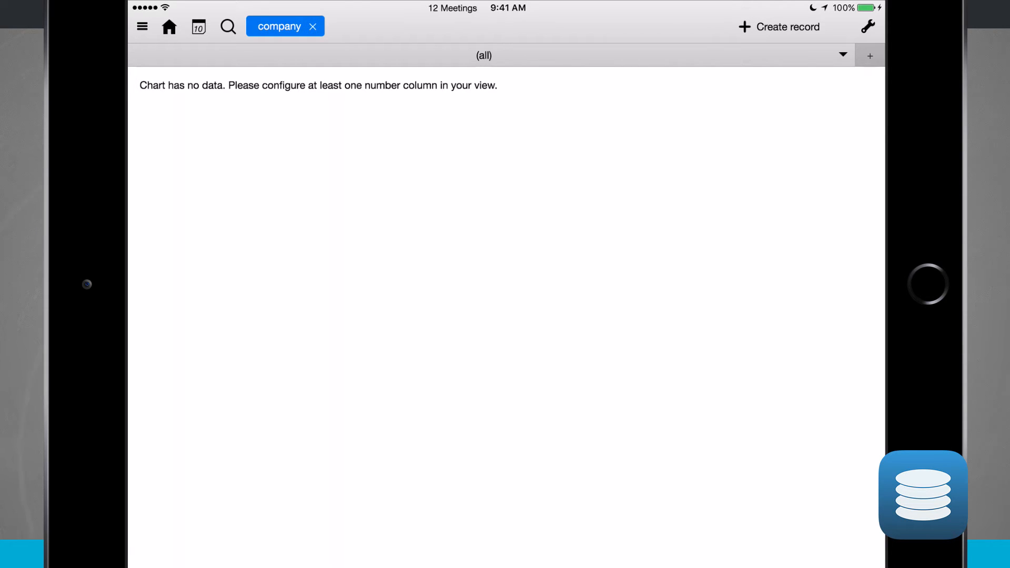
{"action": "left_click", "coordinate": [870, 55]}
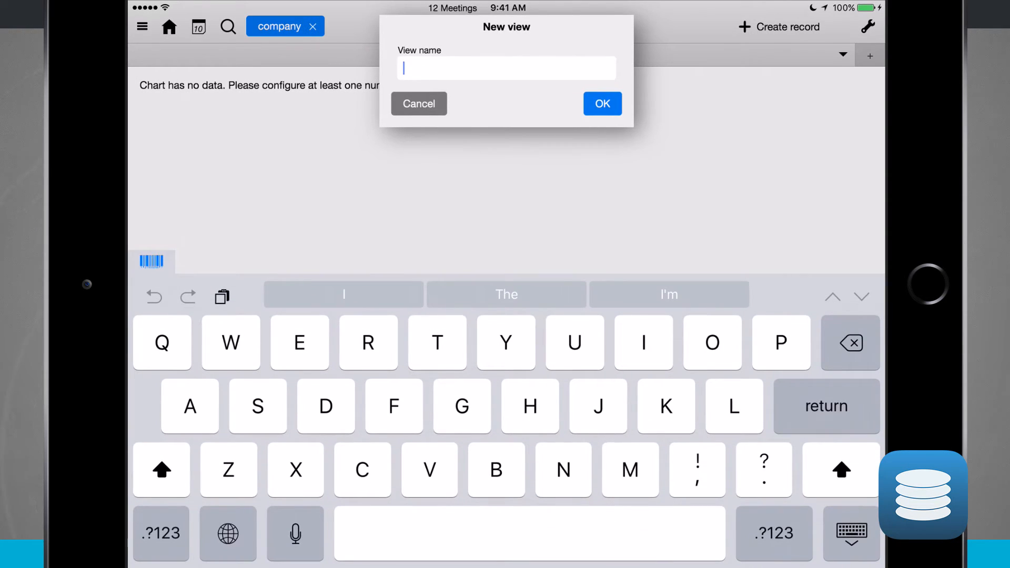
{"action": "left_click", "coordinate": [419, 103]}
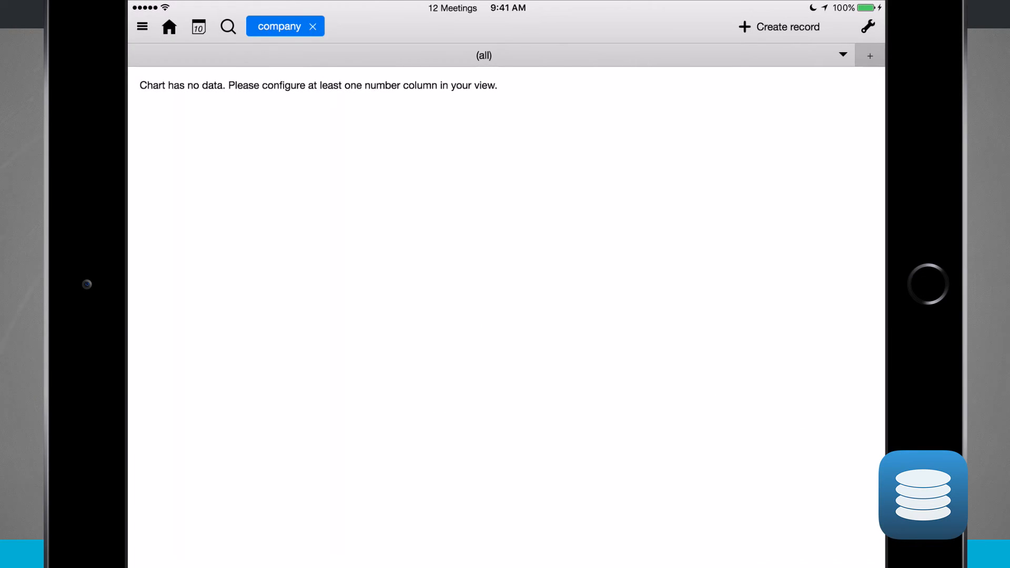
{"action": "left_click", "coordinate": [843, 55]}
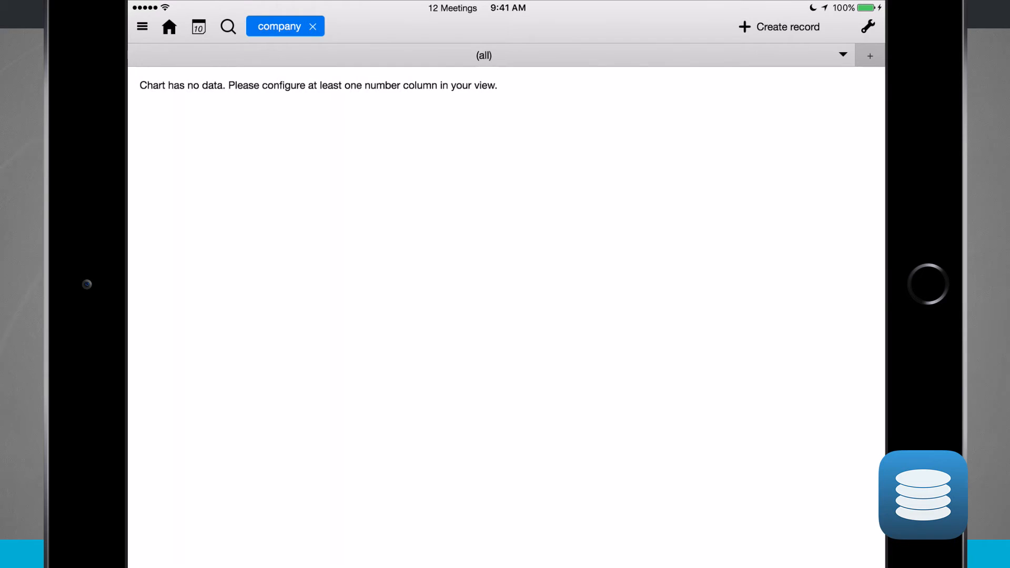
{"action": "left_click", "coordinate": [168, 26]}
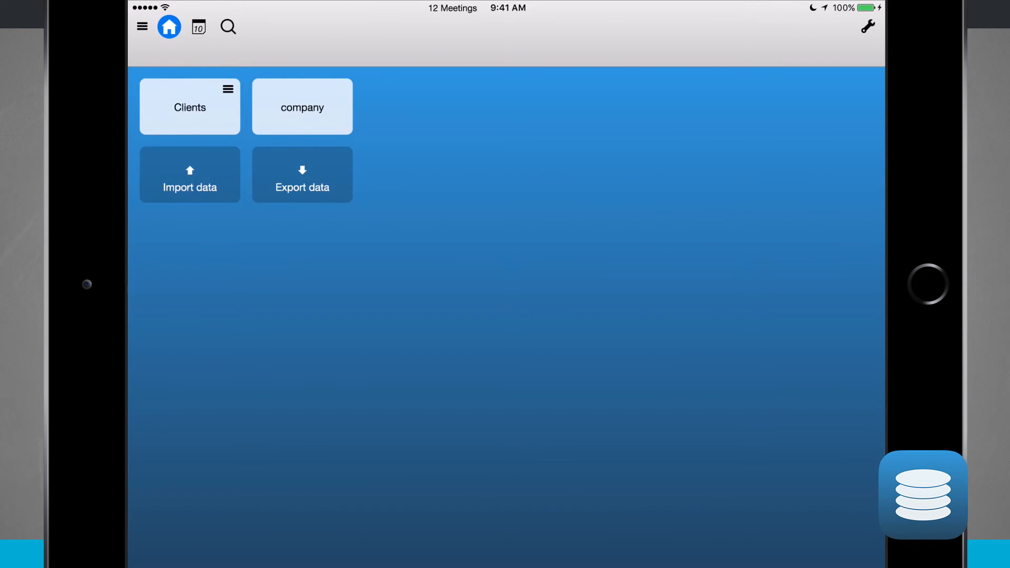
- Open the Interactions table related to Clients and show its toDo view
{"action": "left_click", "coordinate": [228, 90]}
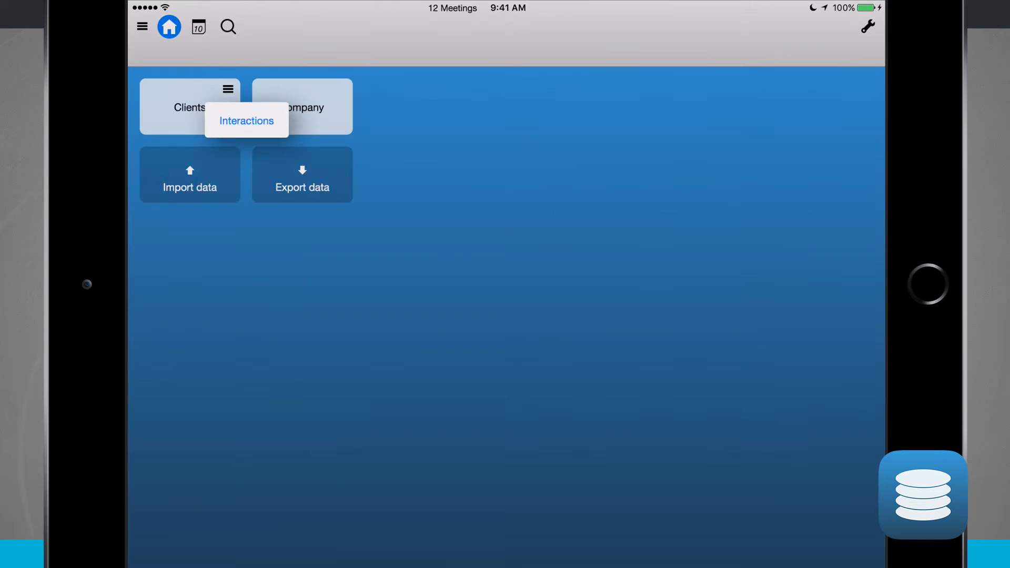
{"action": "left_click", "coordinate": [246, 120]}
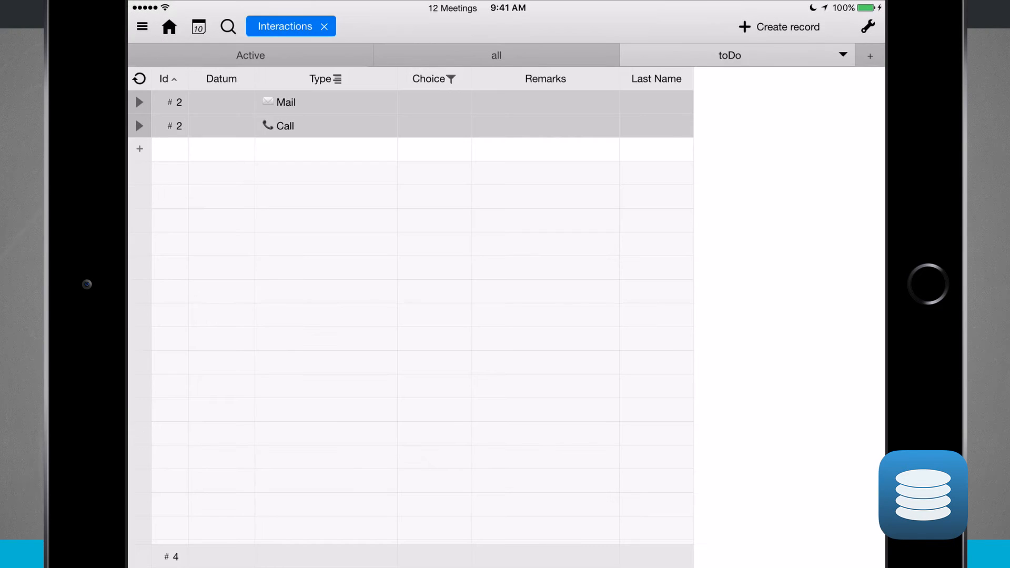
{"action": "left_click", "coordinate": [872, 55]}
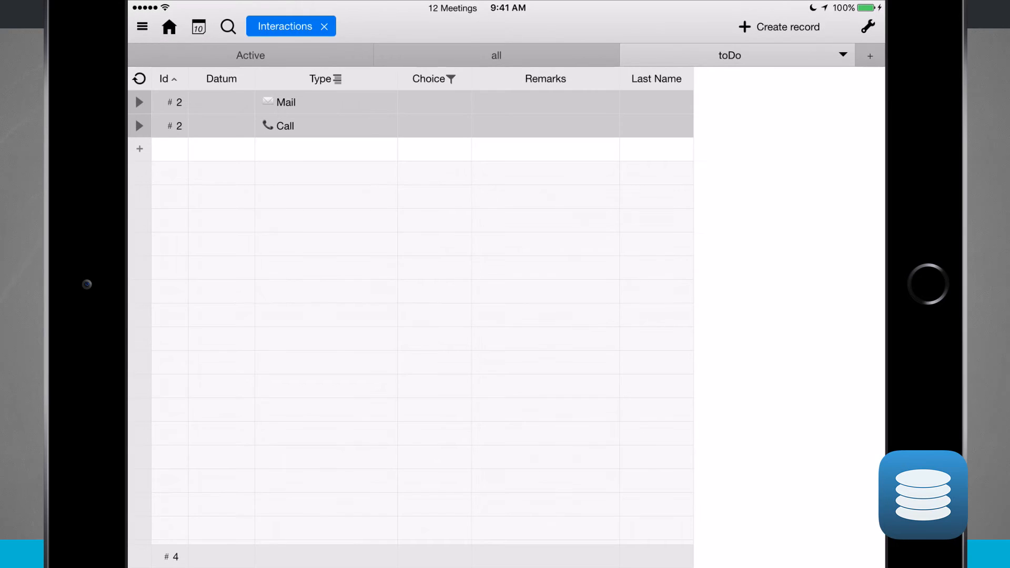
- Switch Interactions to the all view and the Active view, then return to the table overview
{"action": "left_click", "coordinate": [497, 55]}
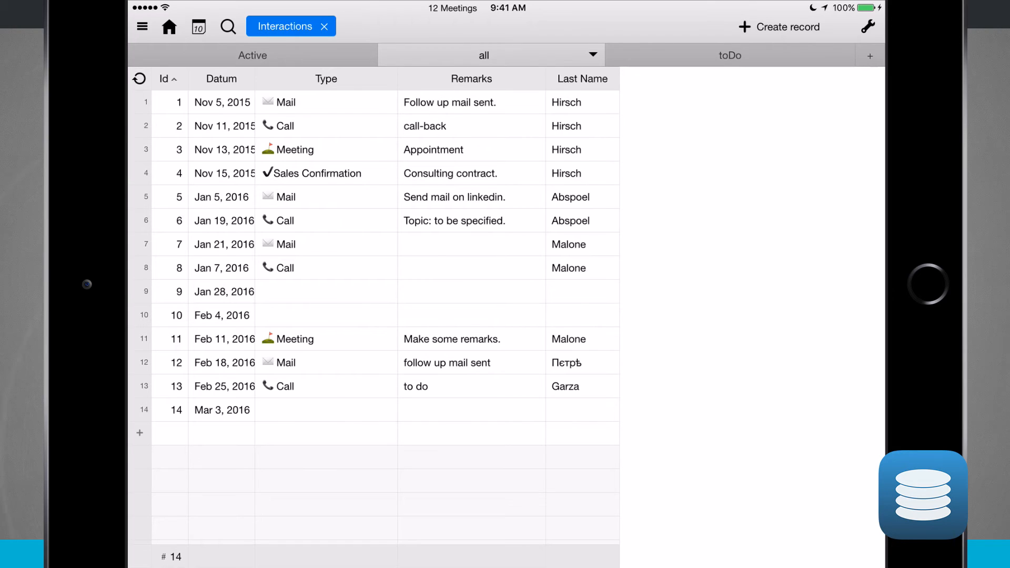
{"action": "left_click", "coordinate": [252, 55]}
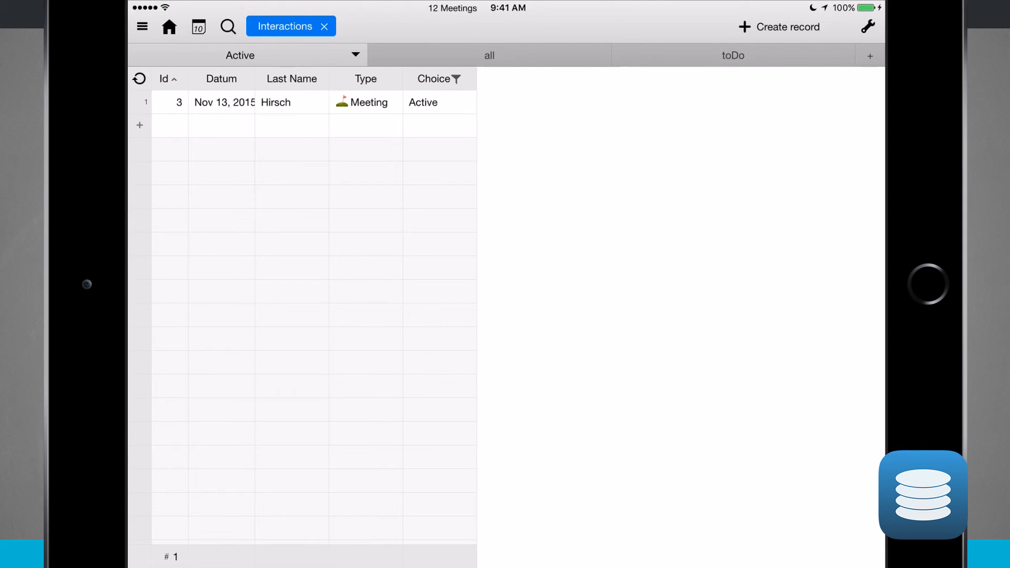
{"action": "left_click", "coordinate": [168, 27]}
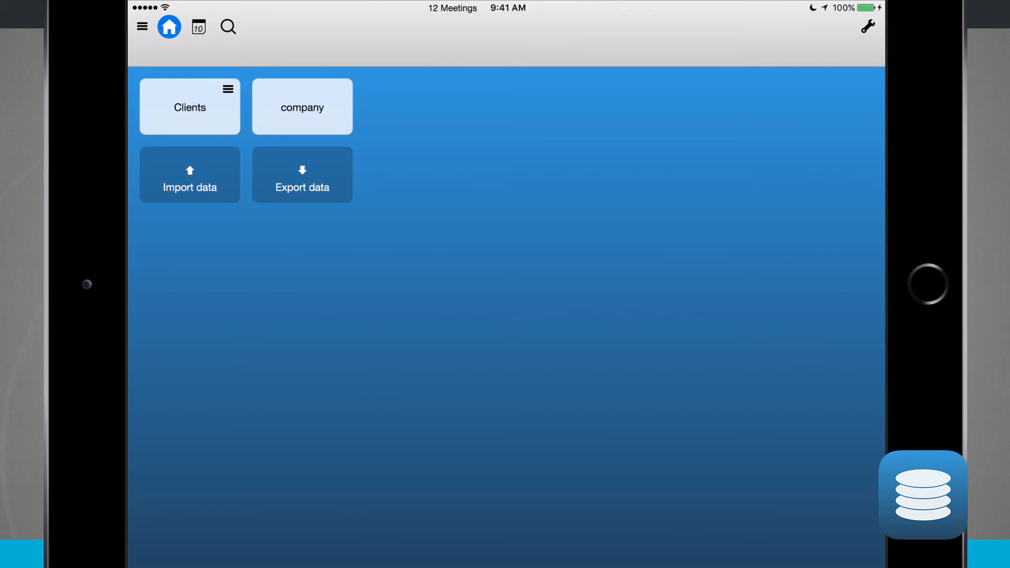
- View the meetings calendar in 1-day and 5-day layouts with all hours shown, then bring up database search
{"action": "left_click", "coordinate": [198, 27]}
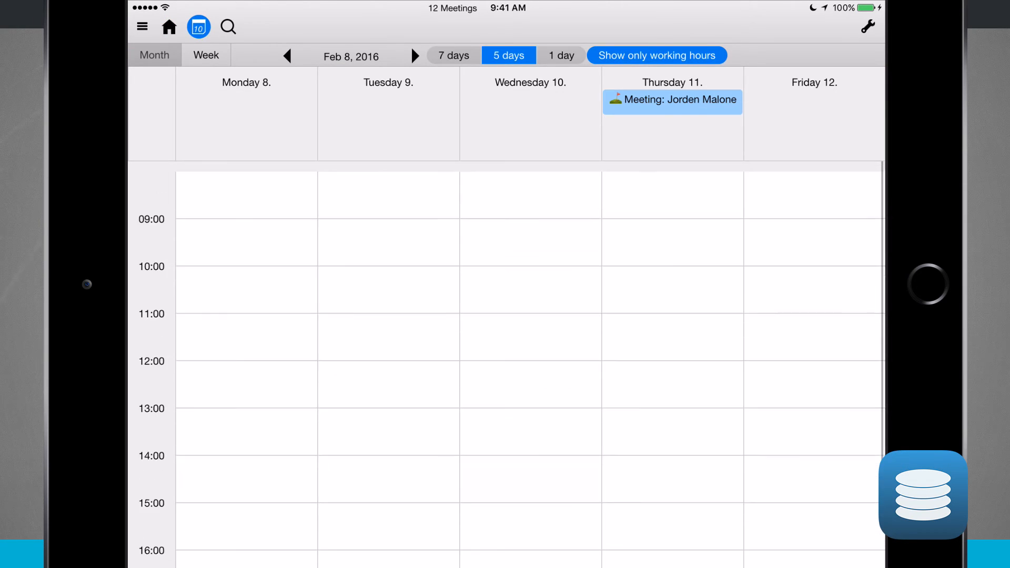
{"action": "left_click", "coordinate": [561, 55]}
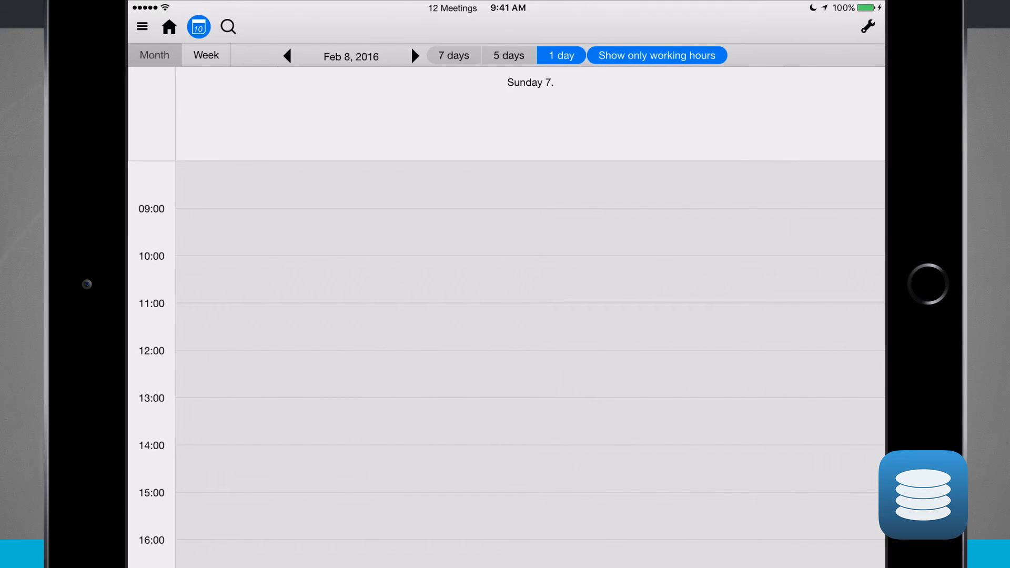
{"action": "left_click", "coordinate": [509, 55]}
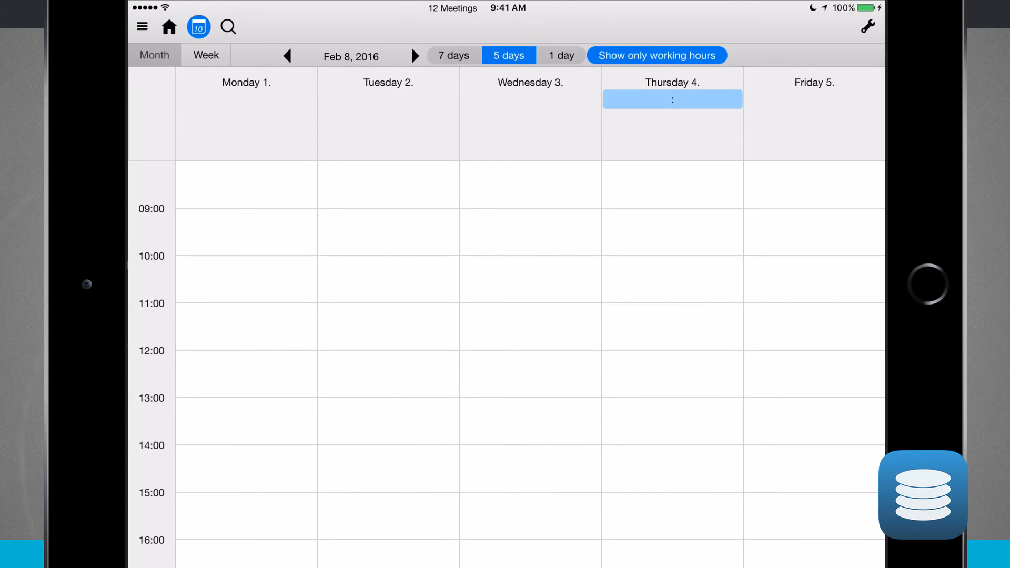
{"action": "left_click", "coordinate": [658, 54]}
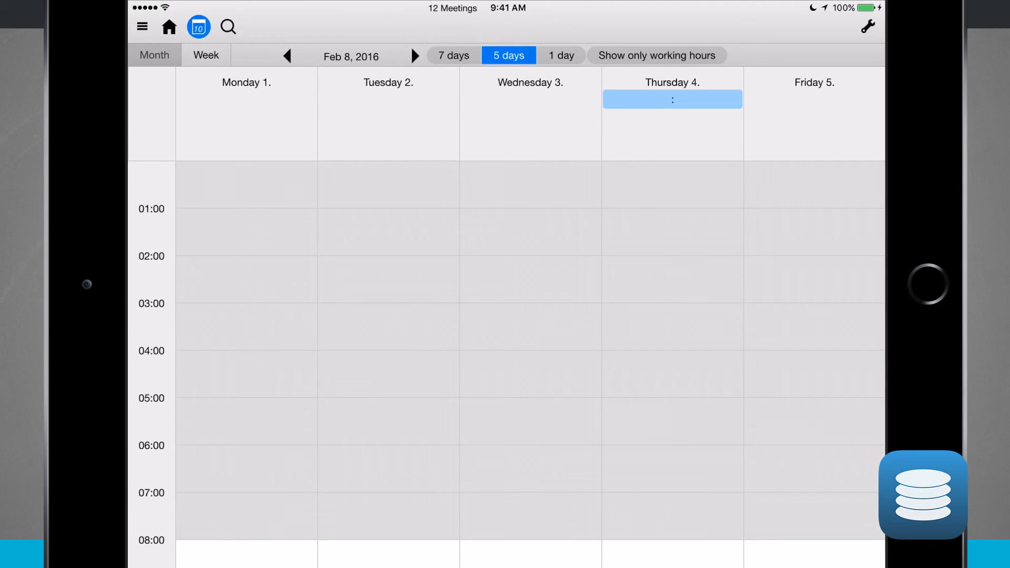
{"action": "left_click", "coordinate": [228, 27]}
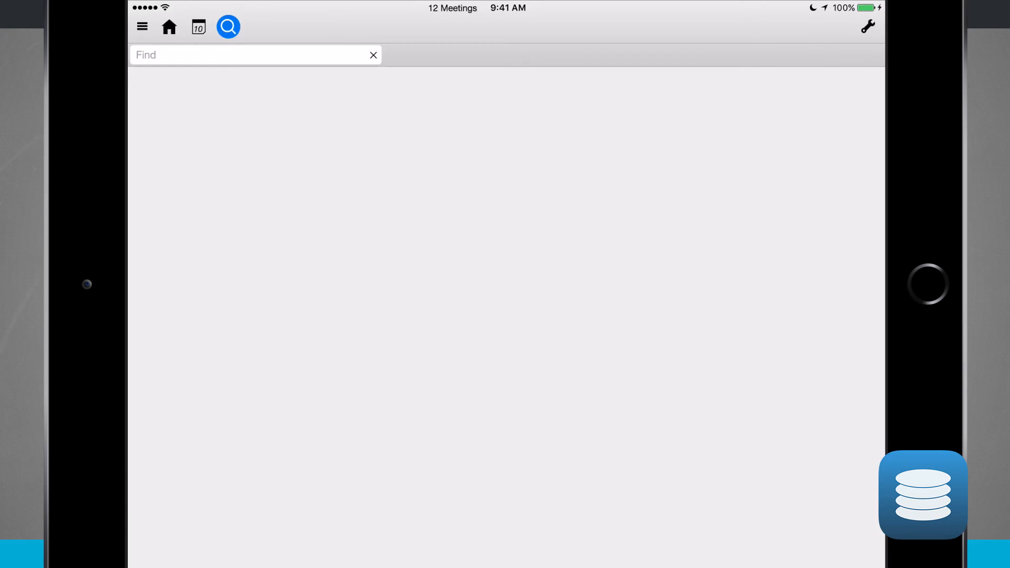
- Close the 12 Meetings database from the menu and return to the start screen listing databases
{"action": "left_click", "coordinate": [168, 27]}
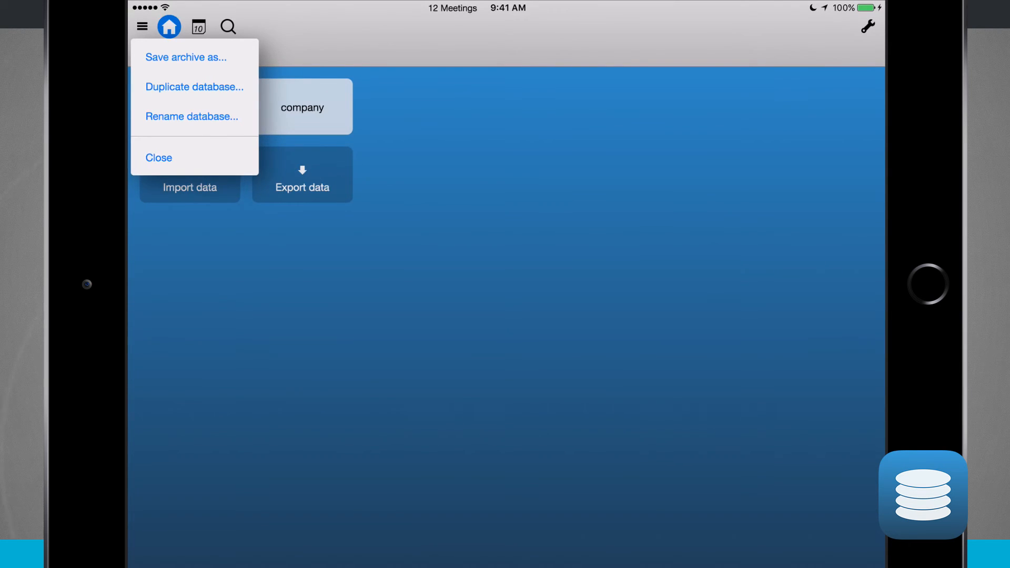
{"action": "left_click", "coordinate": [158, 158]}
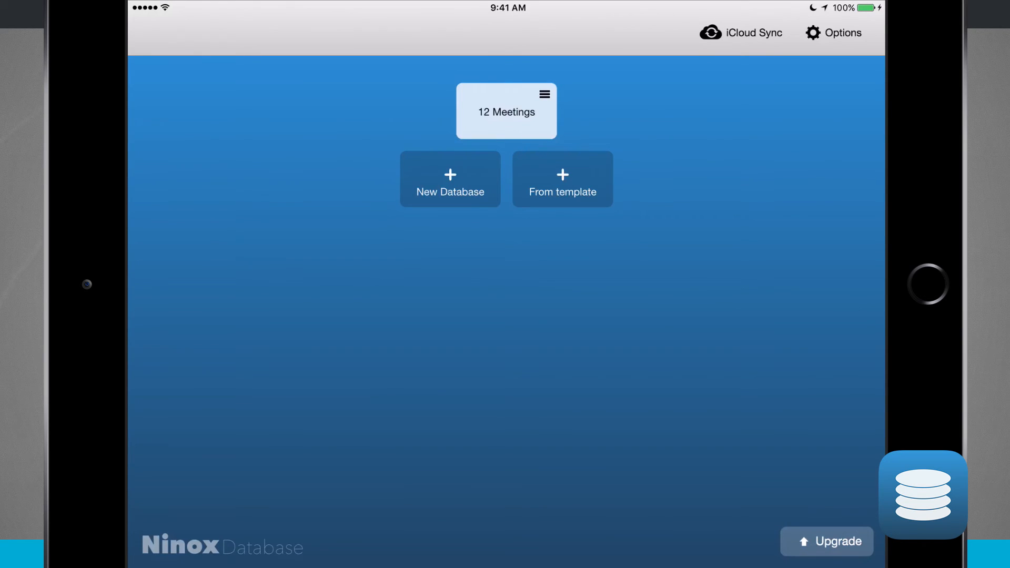
{"action": "left_click", "coordinate": [545, 95]}
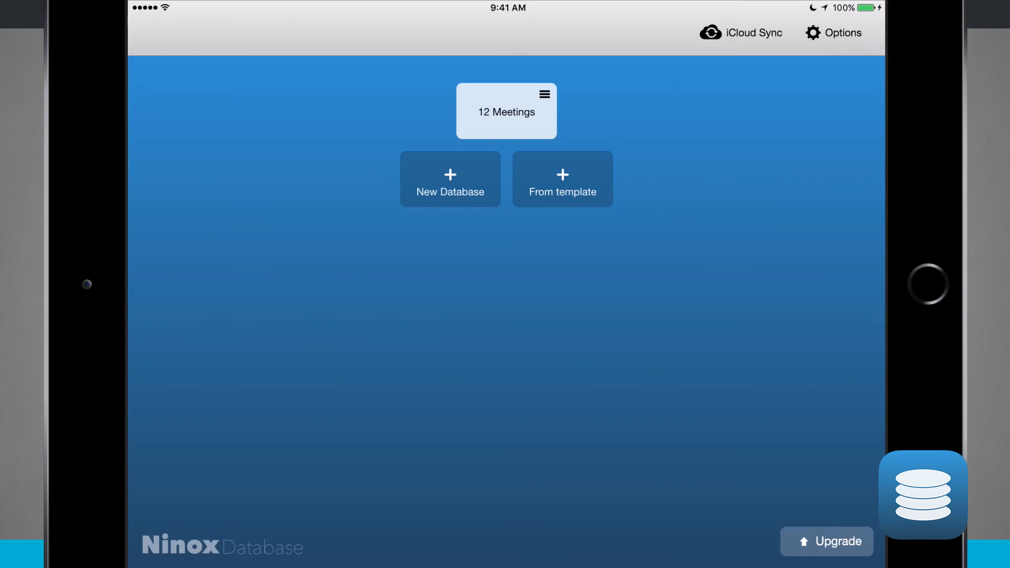
{"action": "left_click", "coordinate": [844, 33]}
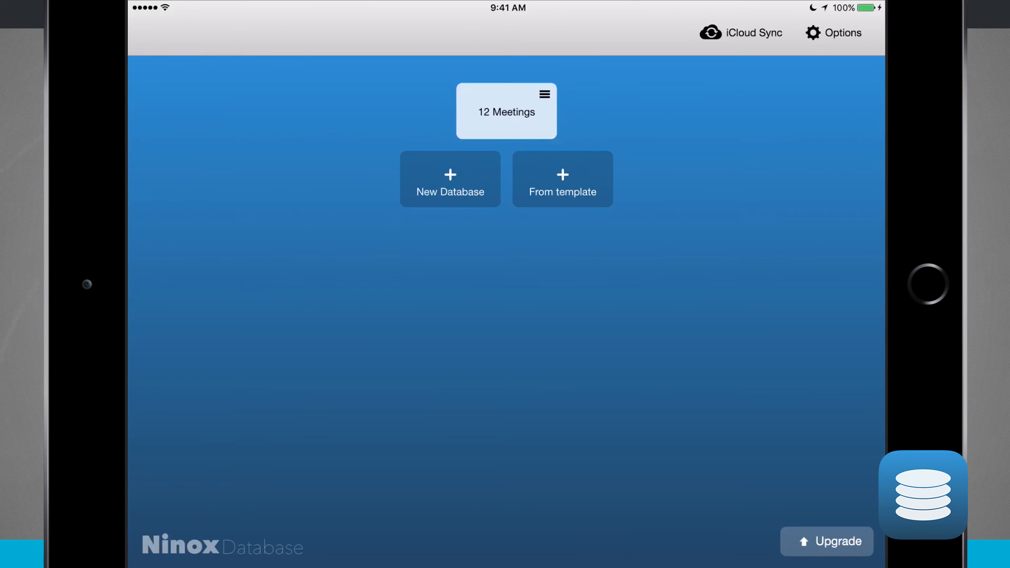
- Reopen 12 Meetings, view the data model diagram and open the company table's definition
{"action": "left_click", "coordinate": [506, 112]}
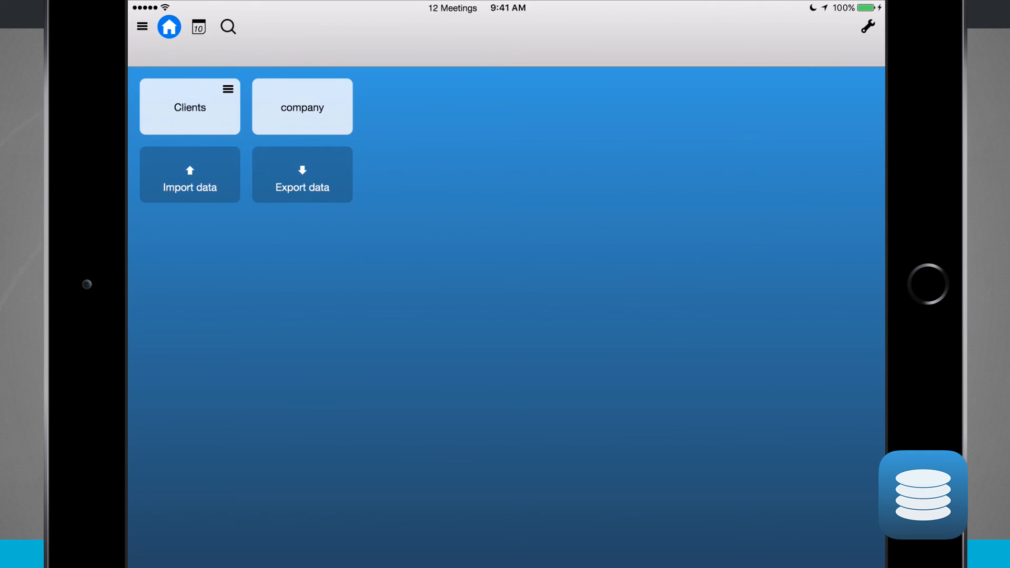
{"action": "left_click", "coordinate": [869, 29]}
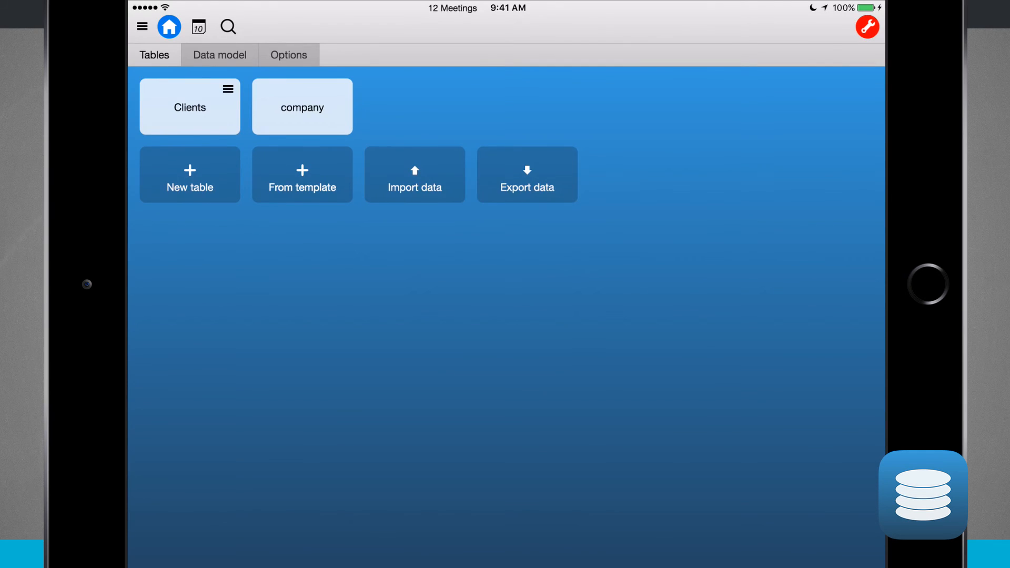
{"action": "left_click", "coordinate": [219, 54]}
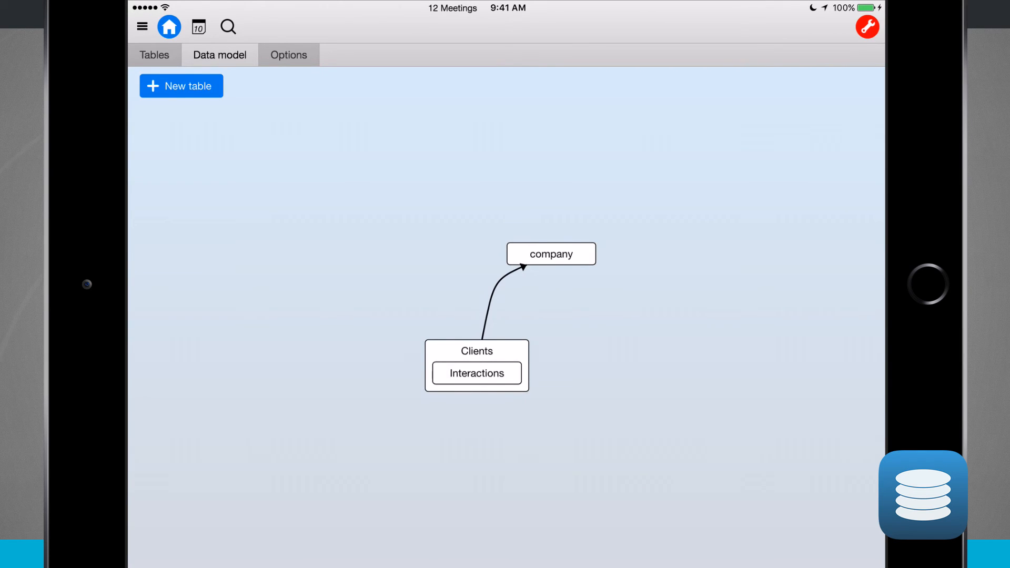
{"action": "left_click", "coordinate": [551, 253]}
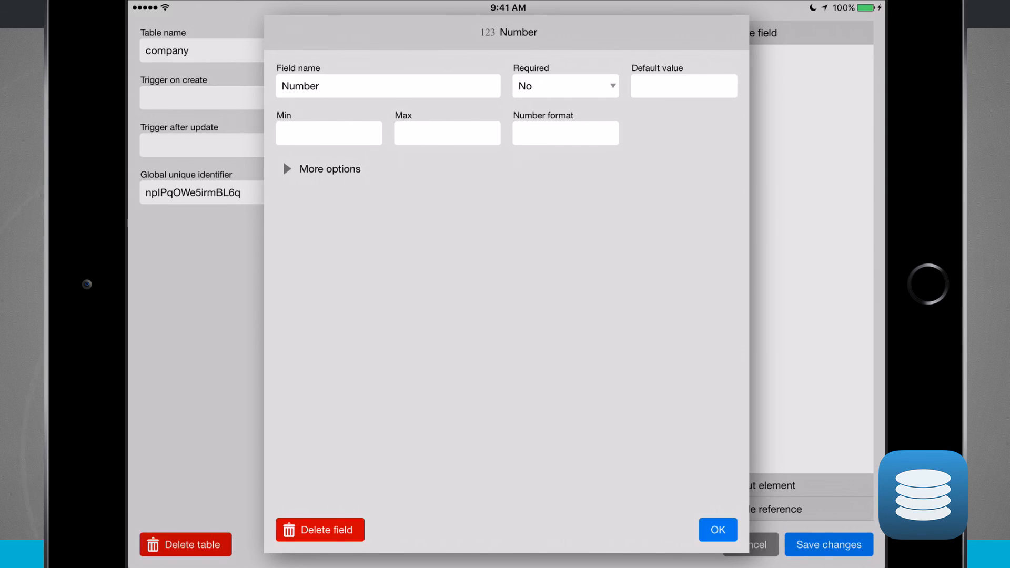
- Close the Number field settings, expand More options for the Phone field and close it
{"action": "left_click", "coordinate": [718, 529]}
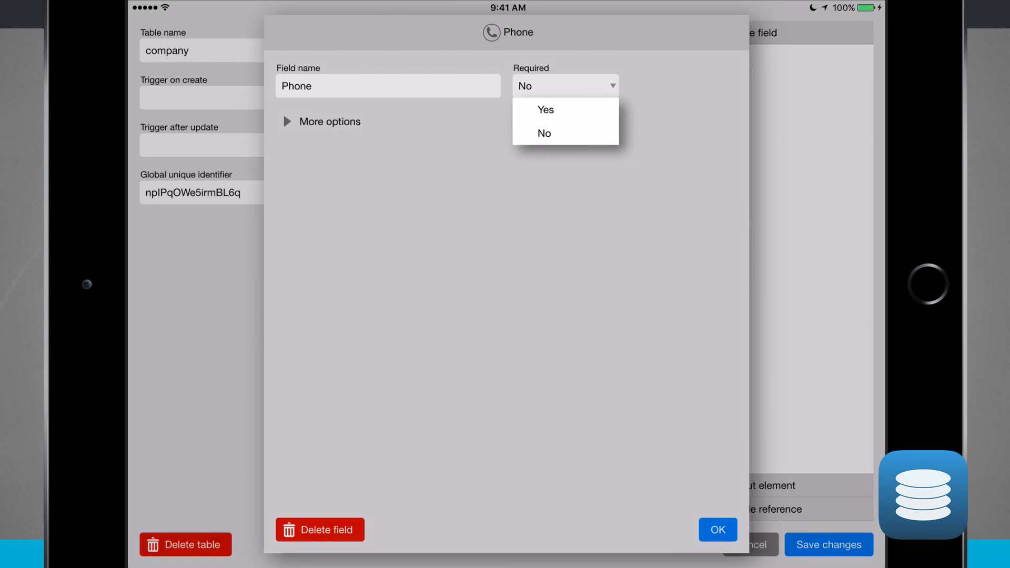
{"action": "left_click", "coordinate": [330, 122]}
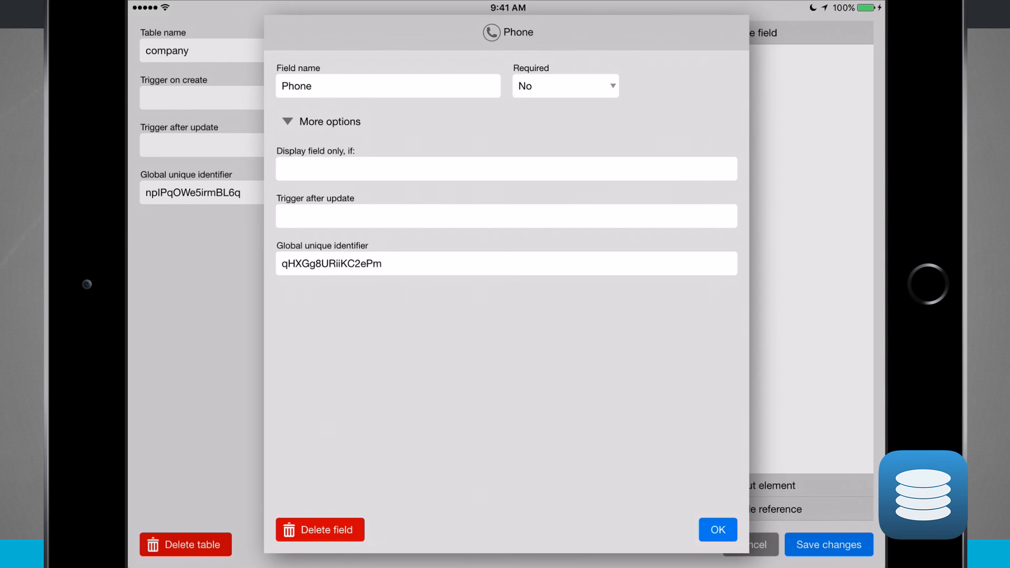
{"action": "left_click", "coordinate": [718, 529]}
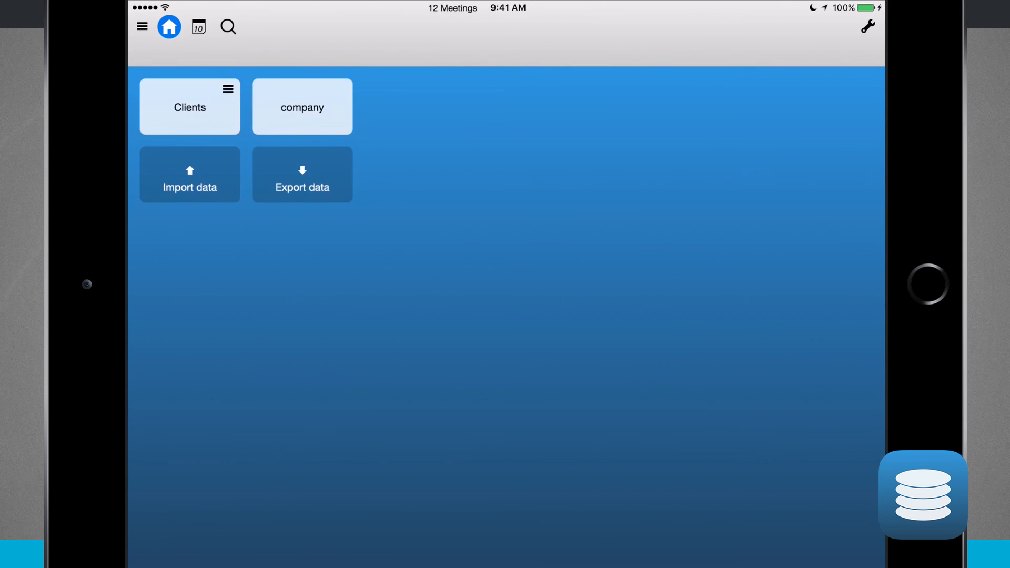
- Open the Clients table, then close 12 Meetings to return to the database list
{"action": "left_click", "coordinate": [190, 108]}
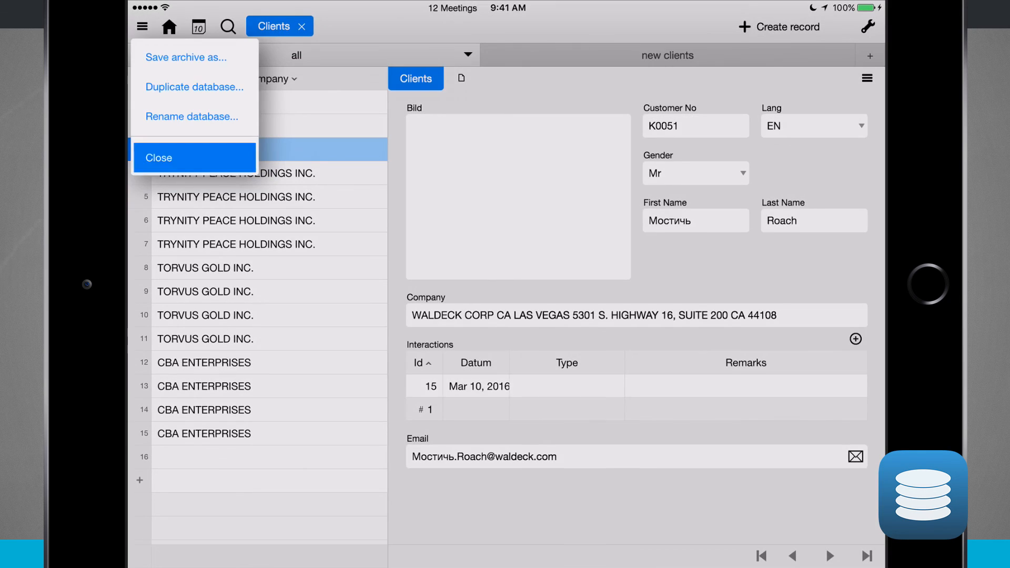
{"action": "left_click", "coordinate": [194, 158]}
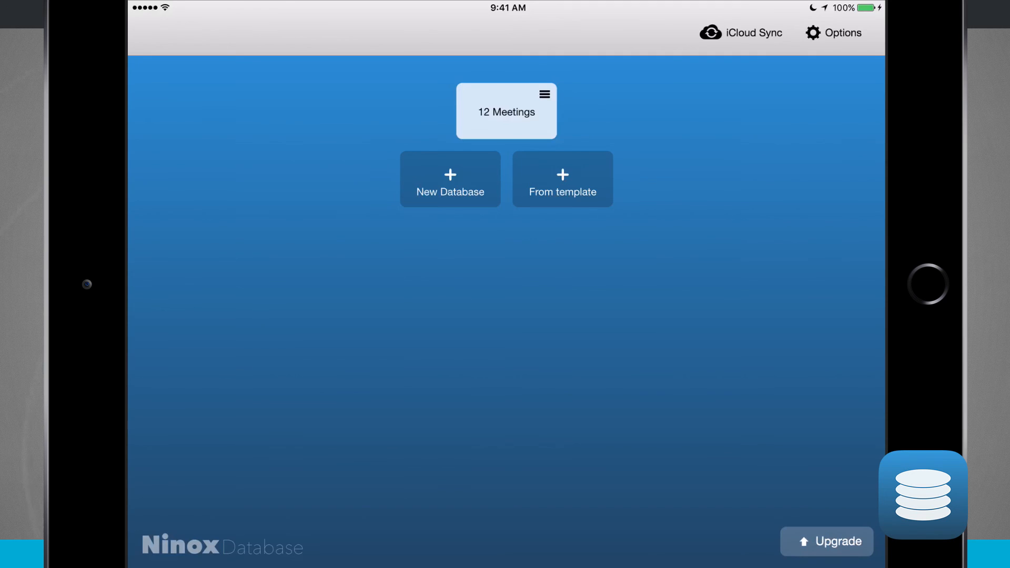